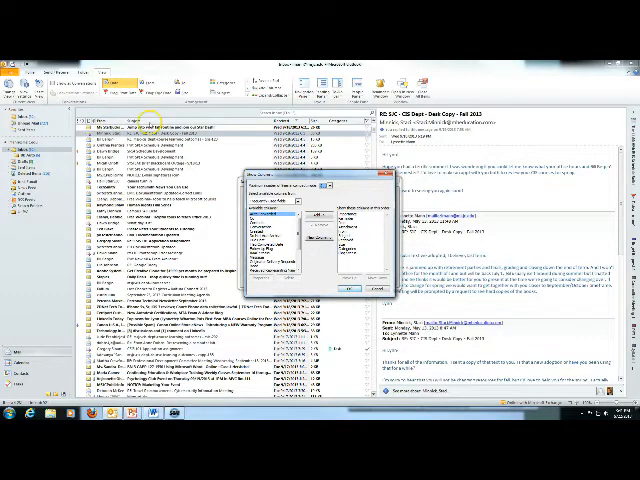
mouse_move(315, 122)
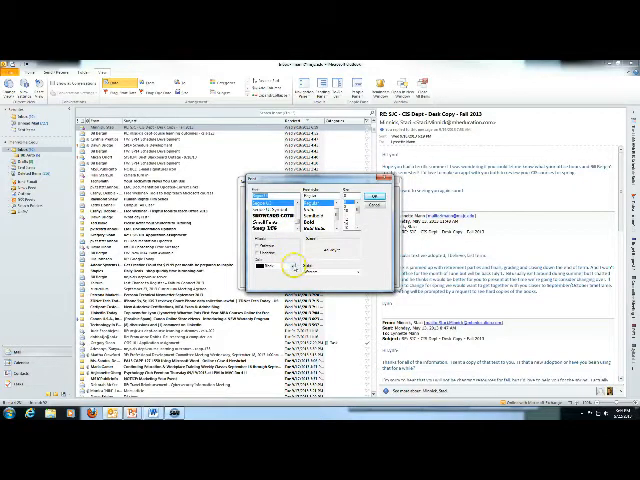
Pick a font colour in the Conditional Formatting rule's Font dialog
click(293, 262)
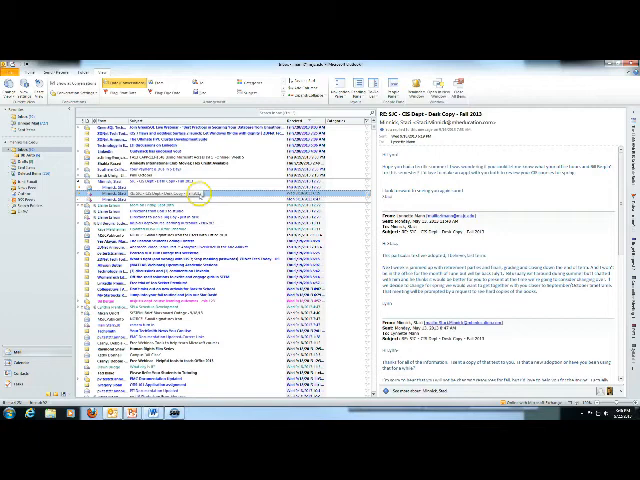
click(200, 189)
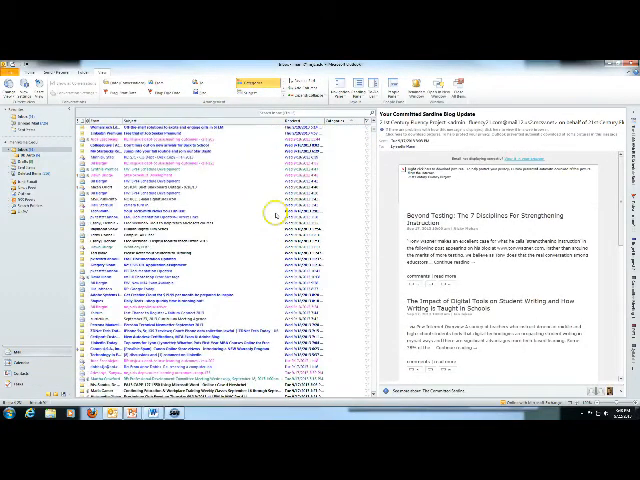
scroll(down, 3)
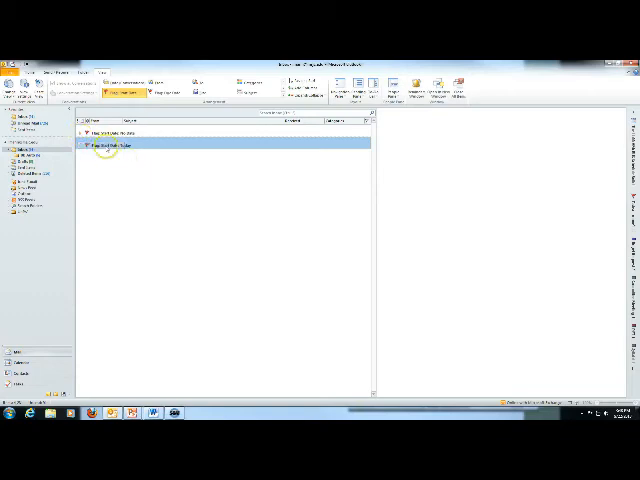
Expand the first flag group to list its messages
click(95, 145)
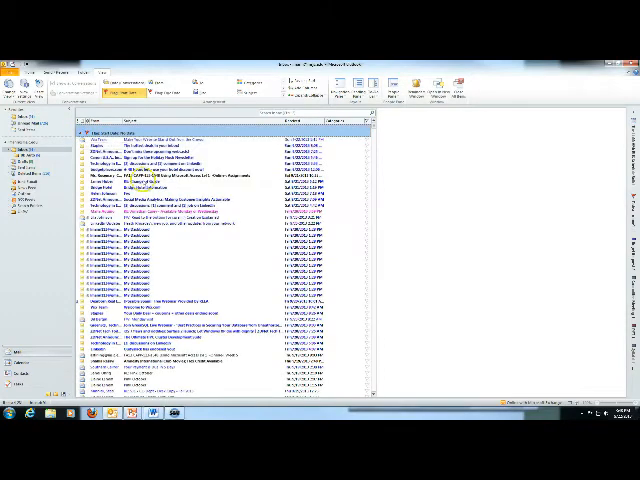